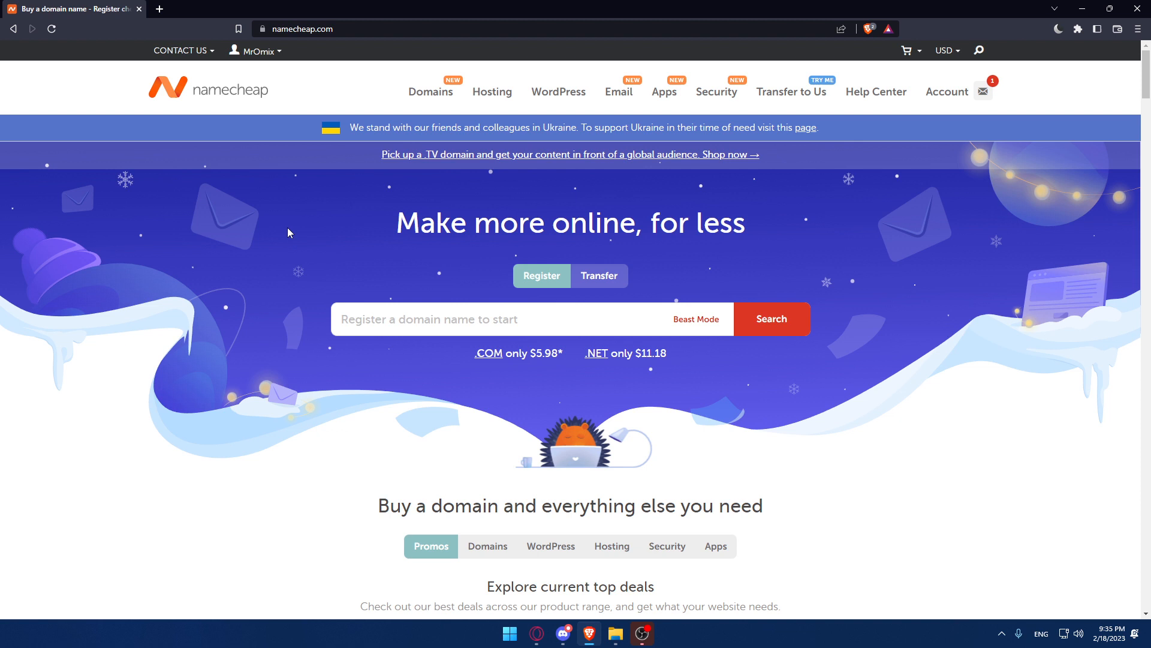
pyautogui.moveTo(276, 216)
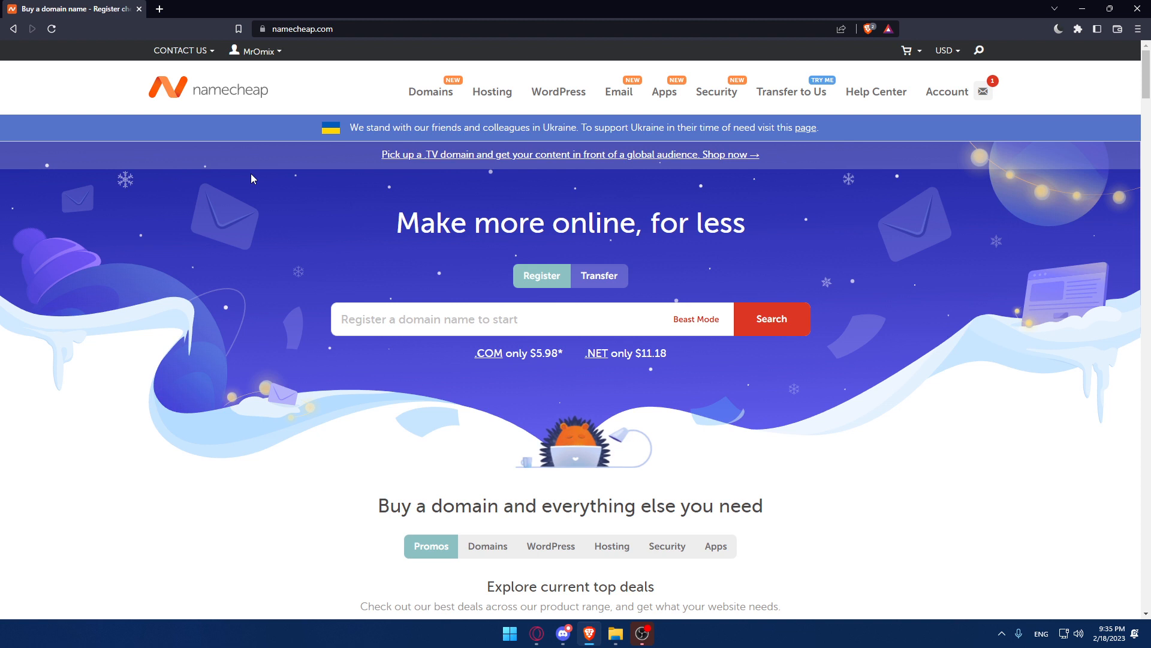
# - Open the Namecheap account dashboard from the username dropdown menu
pyautogui.click(254, 51)
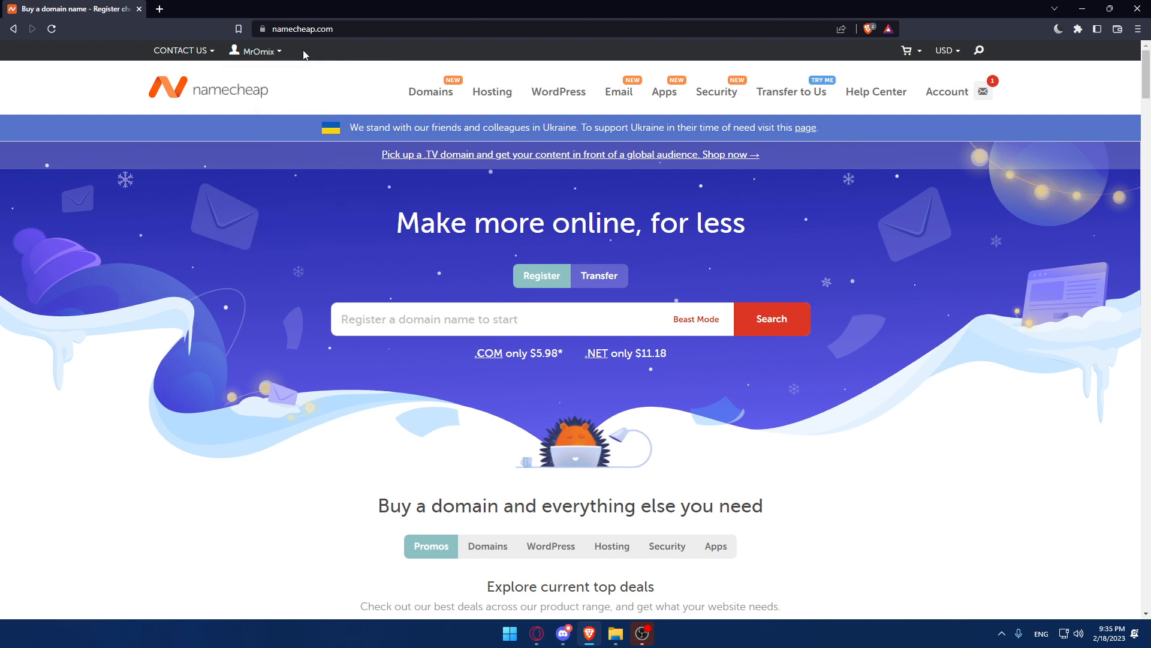
pyautogui.moveTo(322, 59)
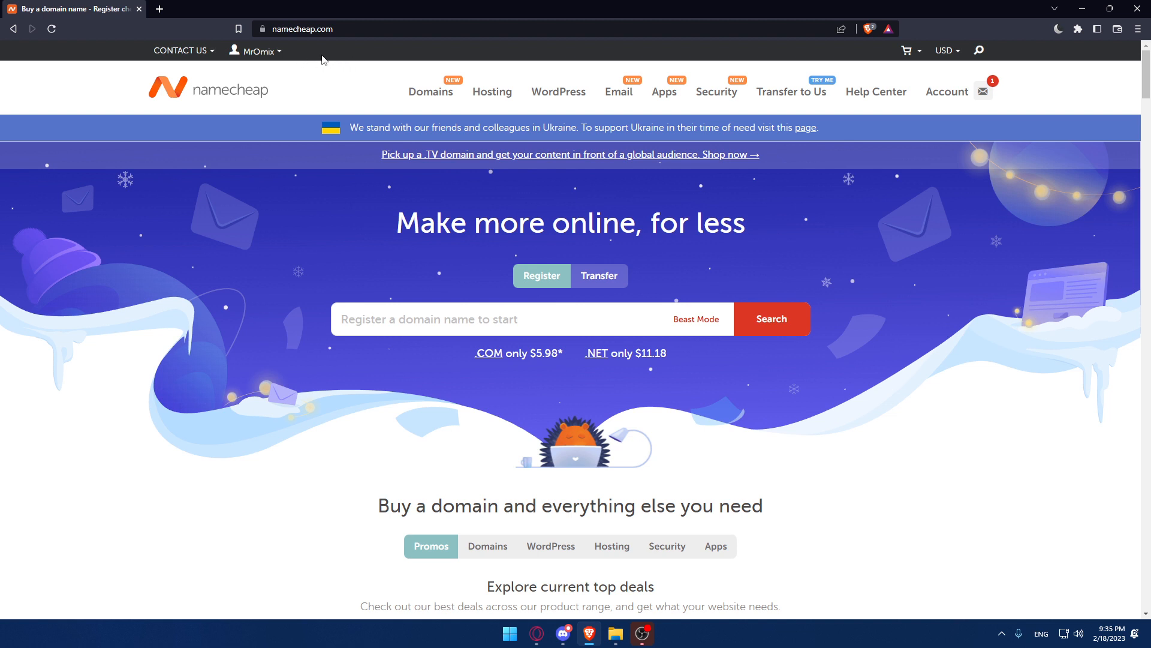
pyautogui.moveTo(301, 60)
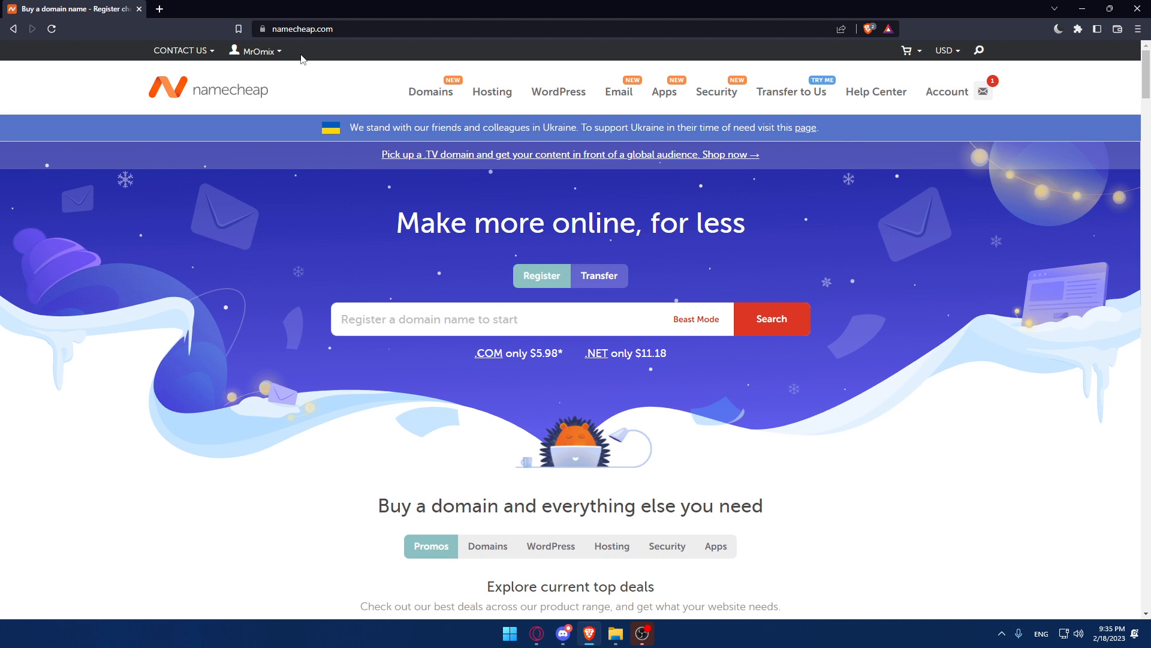
pyautogui.click(253, 50)
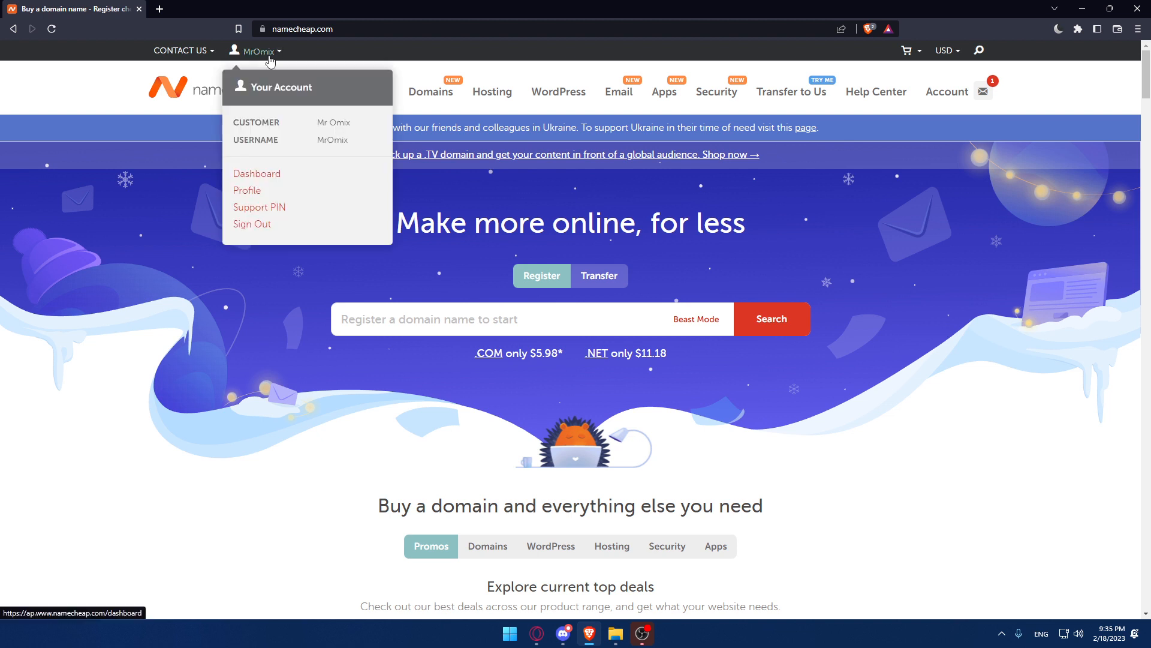
pyautogui.moveTo(267, 174)
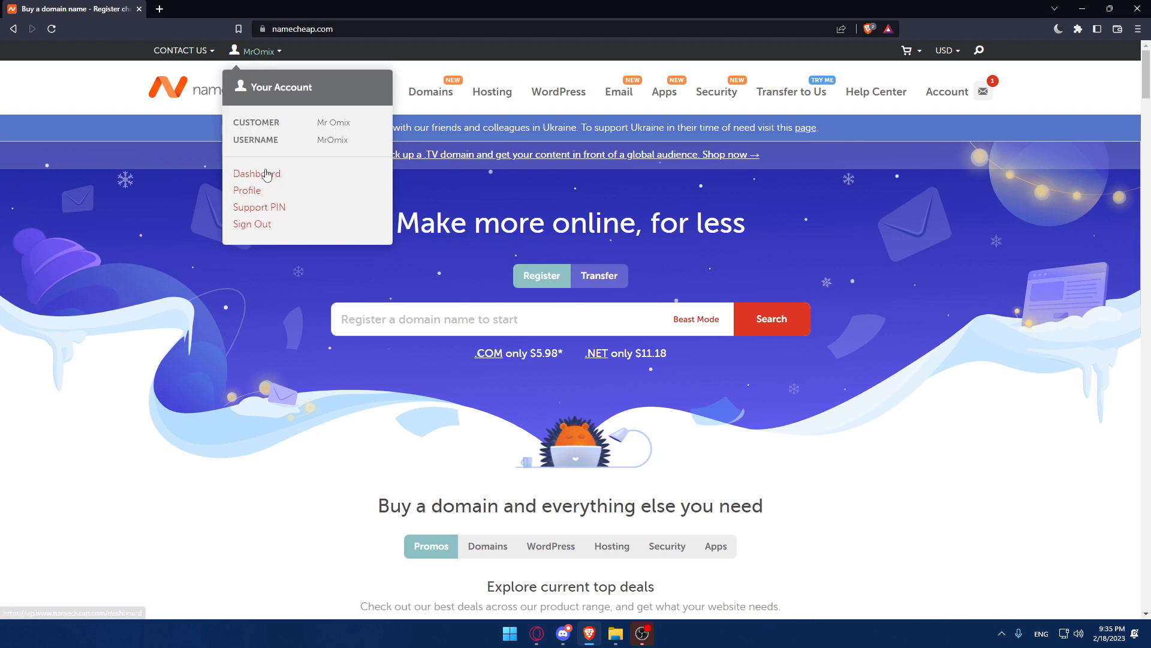
pyautogui.click(256, 173)
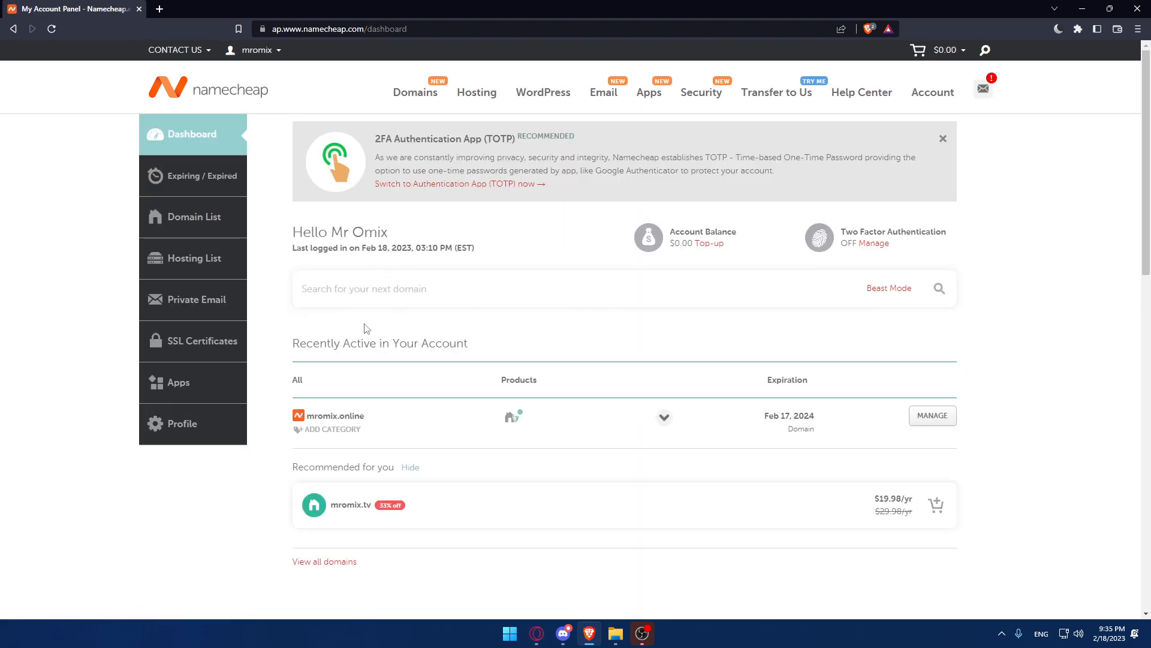
pyautogui.moveTo(332, 217)
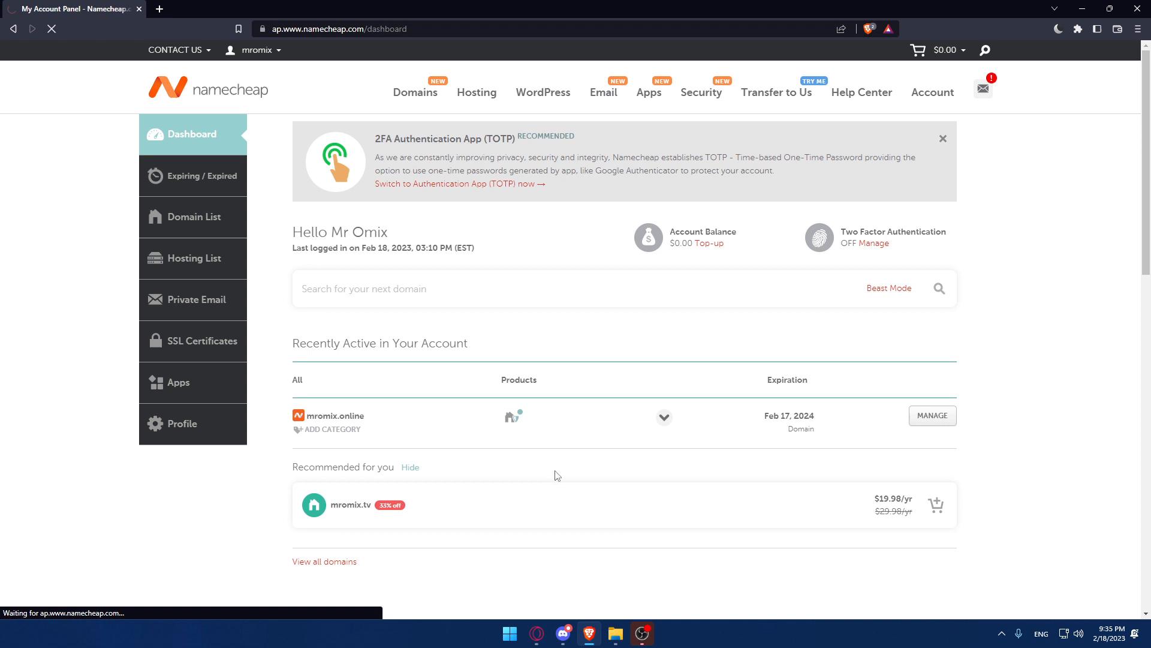
# - Open the Domain List and go to the management page for mromix.online
pyautogui.click(200, 216)
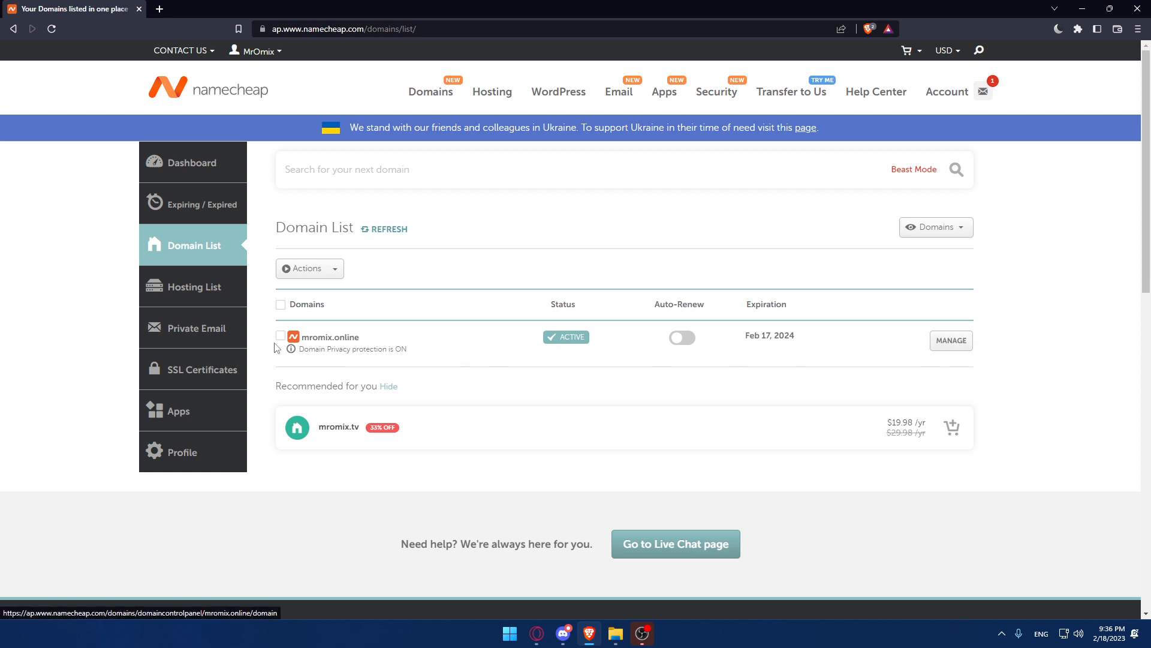
pyautogui.moveTo(951, 340)
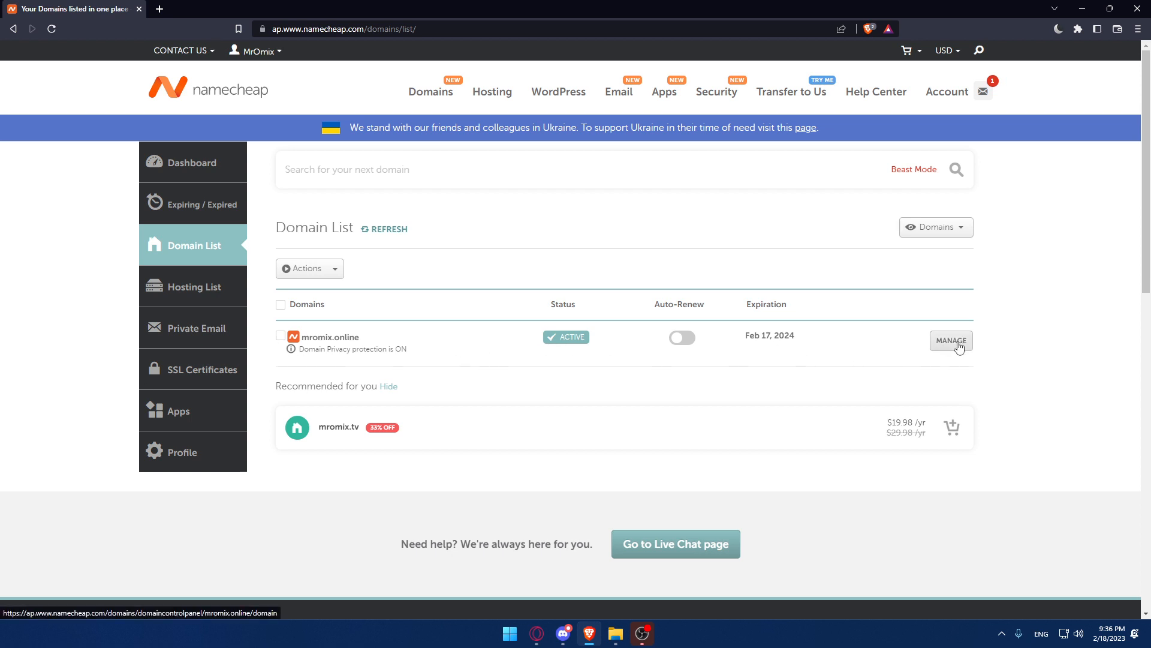
pyautogui.click(950, 340)
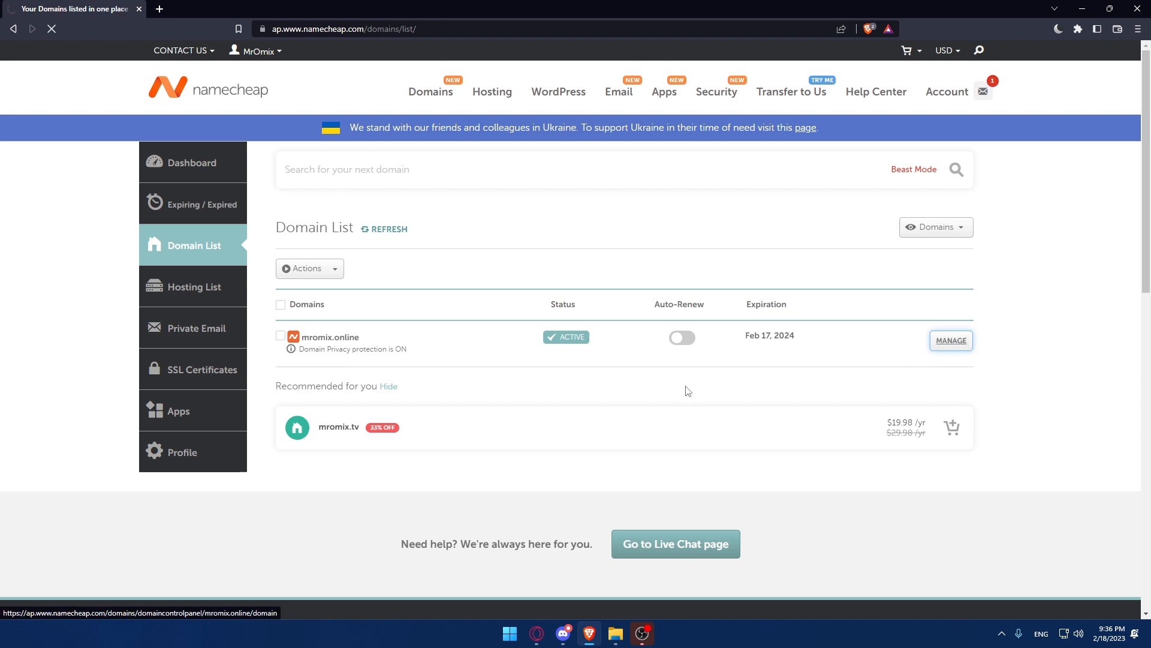
pyautogui.click(950, 340)
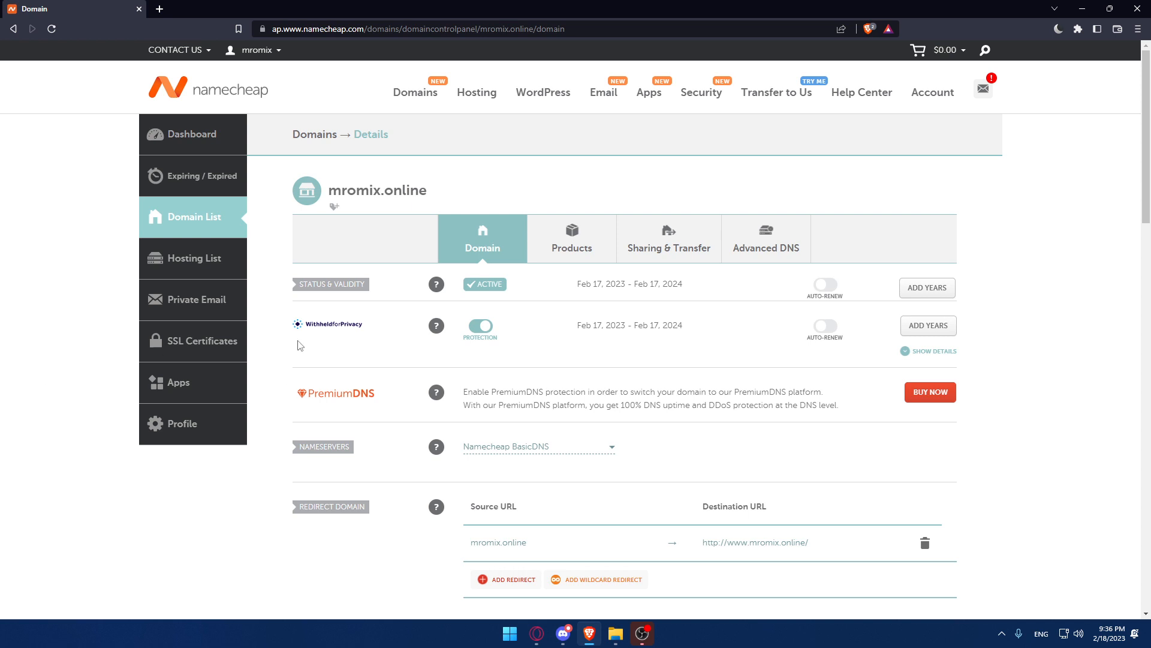
# - Switch mromix.online's details page to the Sharing & Transfer tab and scroll through its options
pyautogui.click(668, 238)
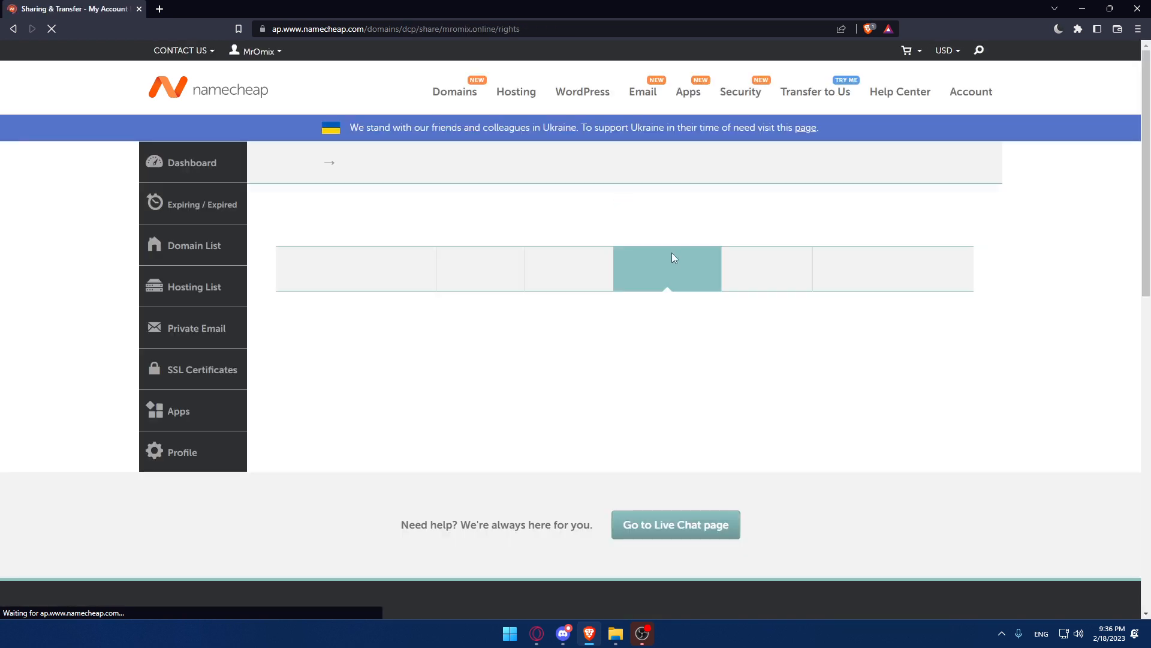
pyautogui.click(667, 268)
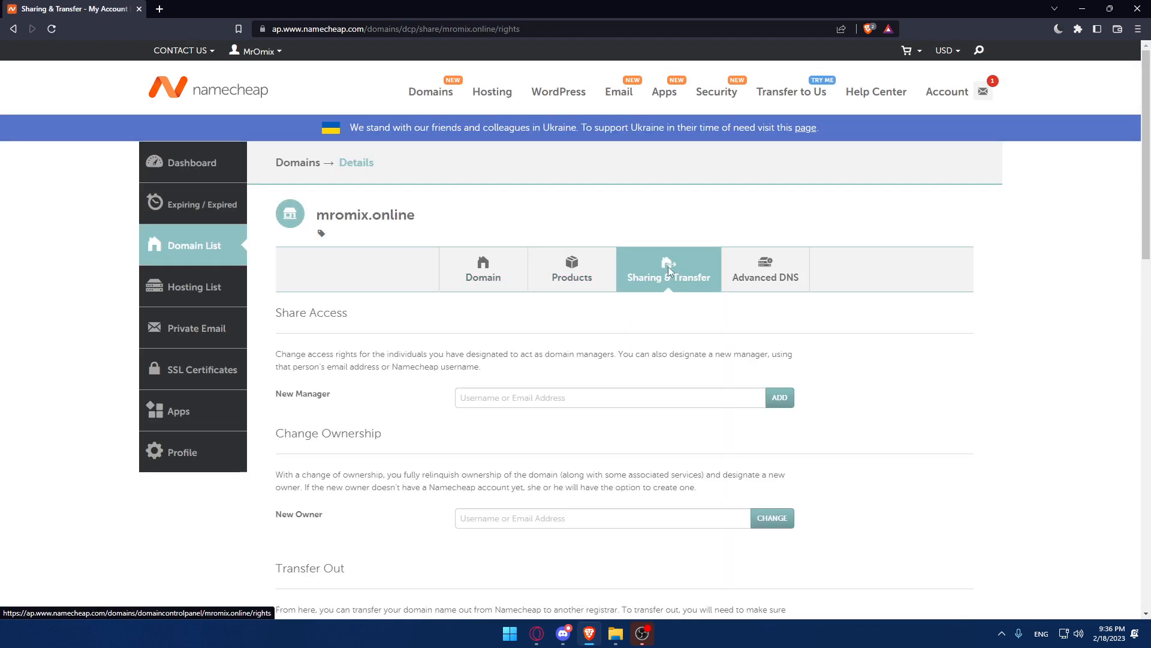
pyautogui.moveTo(656, 294)
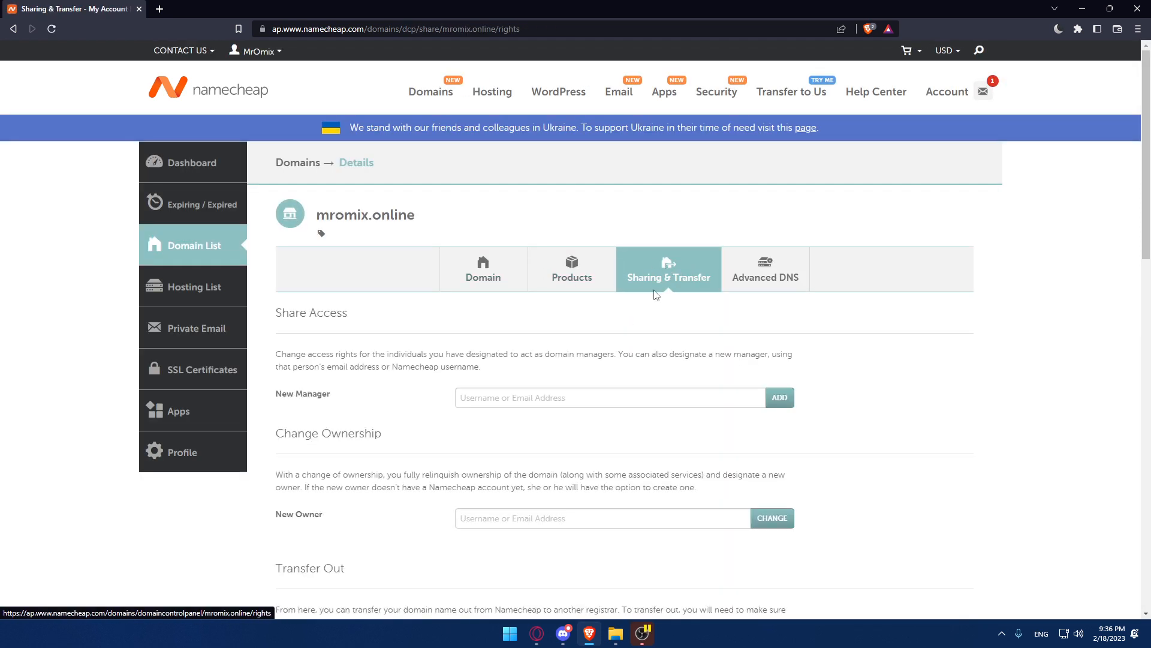
pyautogui.scroll(-3)
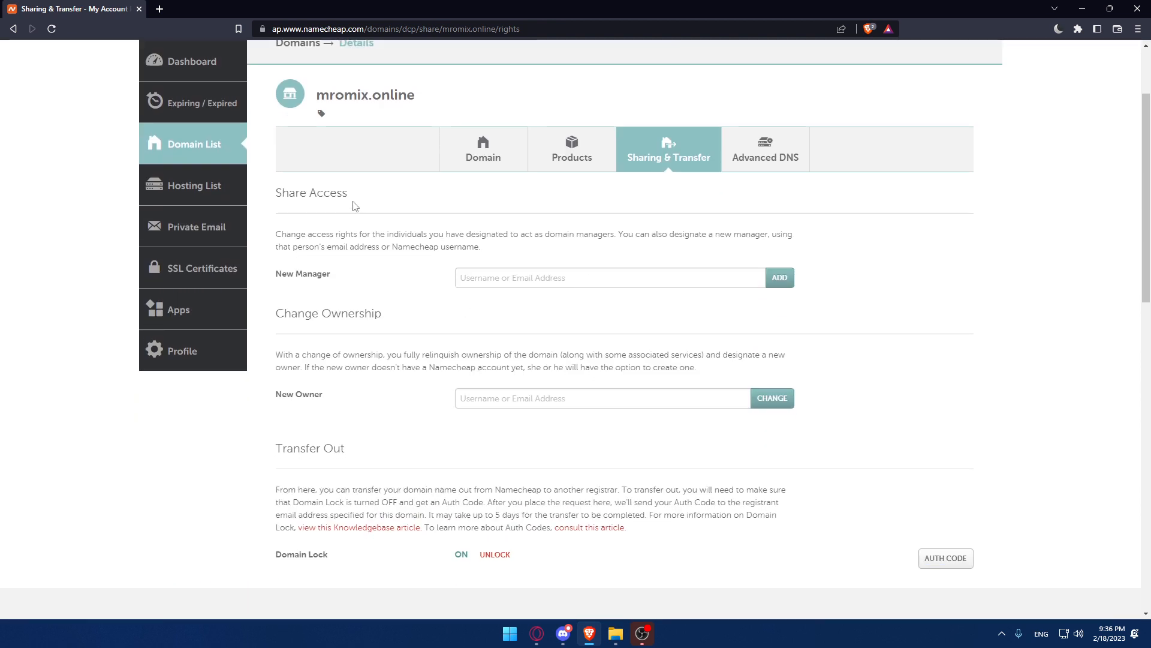
pyautogui.moveTo(432, 324)
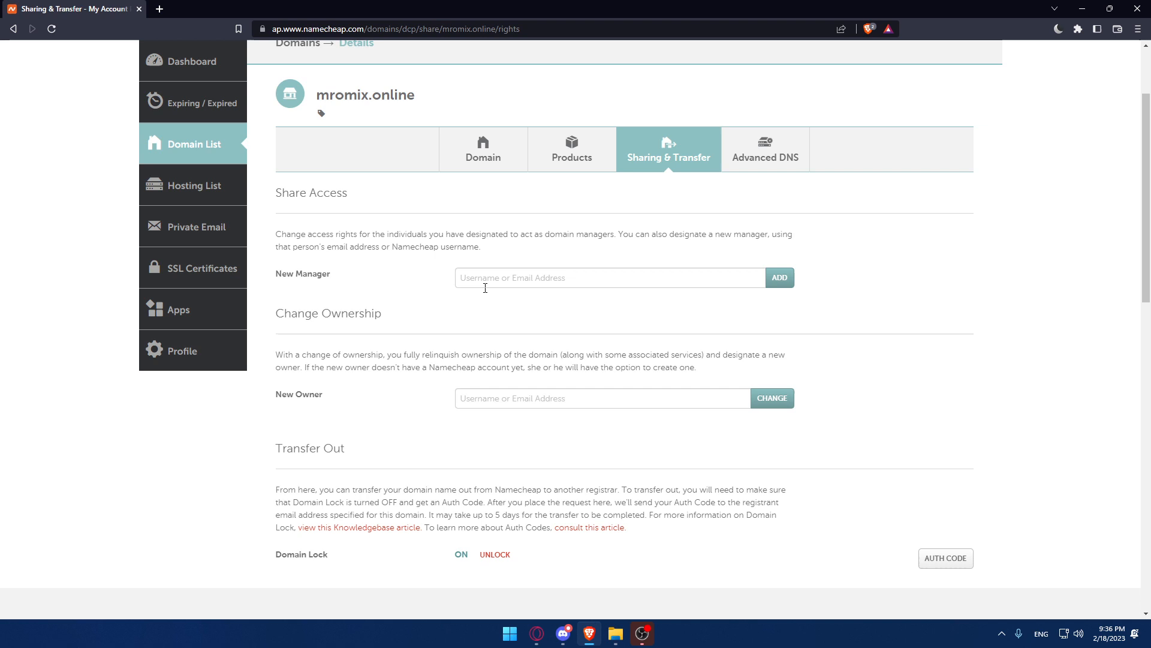
pyautogui.moveTo(389, 285)
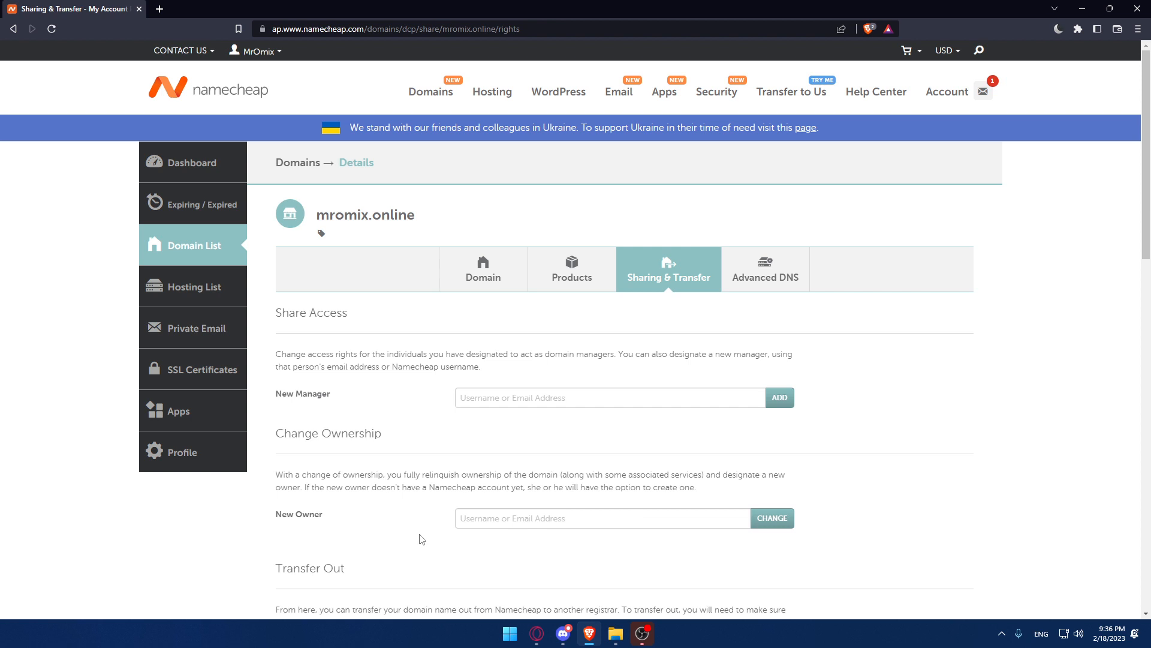
# - Focus the New Owner field, then open a new browser tab and close the Namecheap tab
pyautogui.click(772, 517)
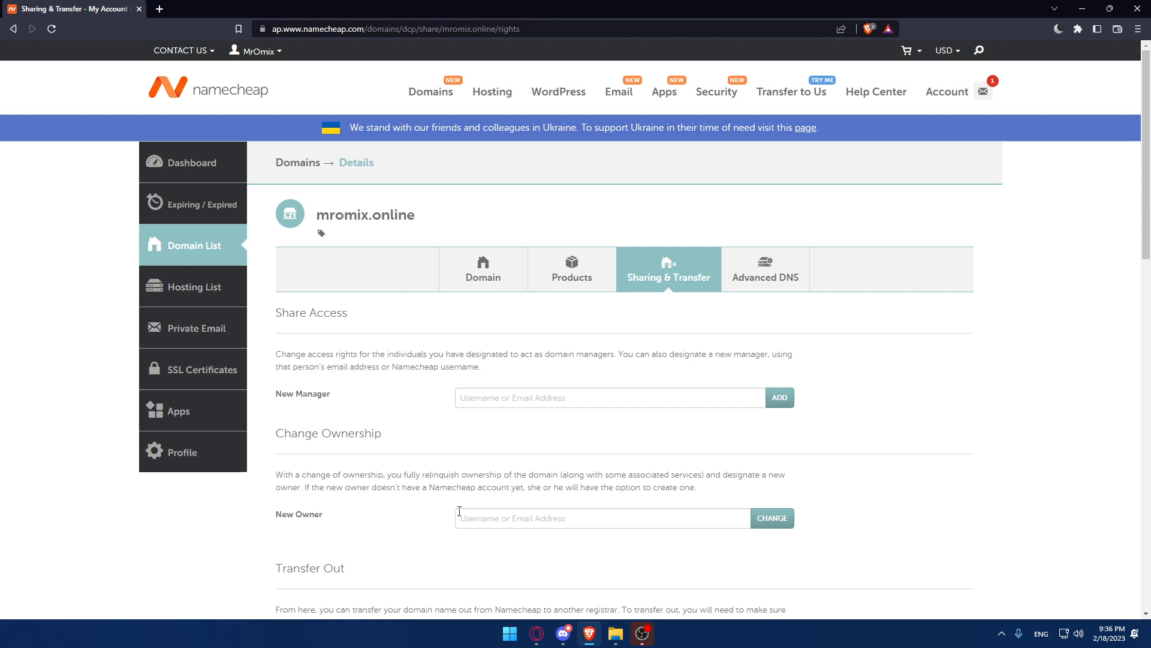
pyautogui.click(772, 518)
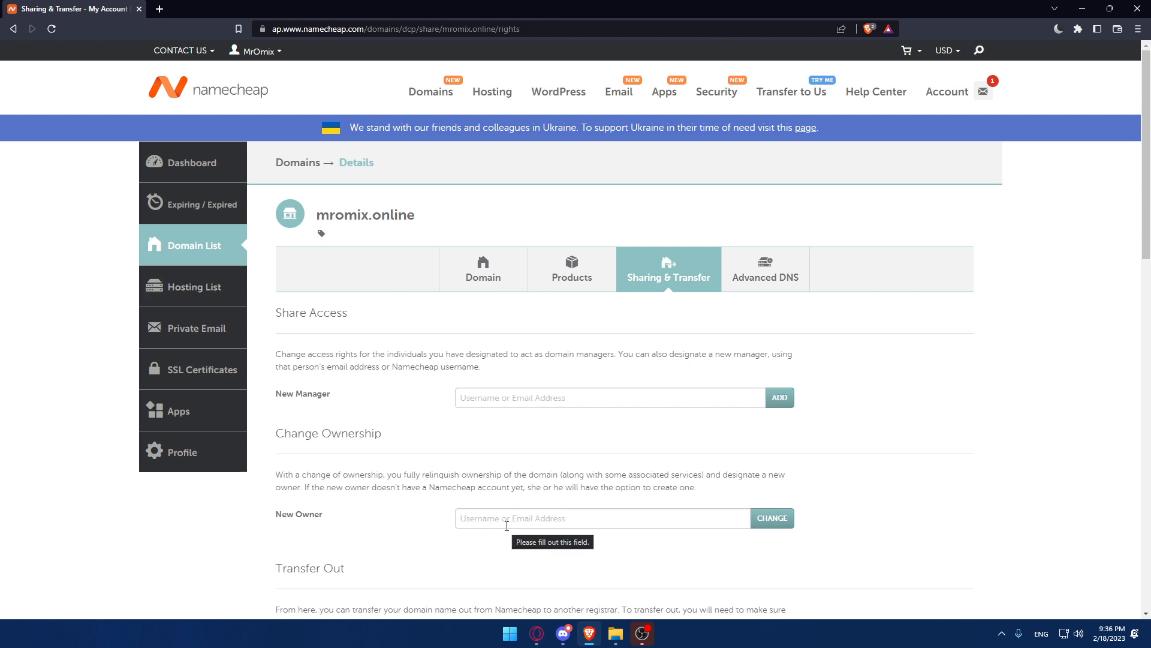
pyautogui.scroll(-3)
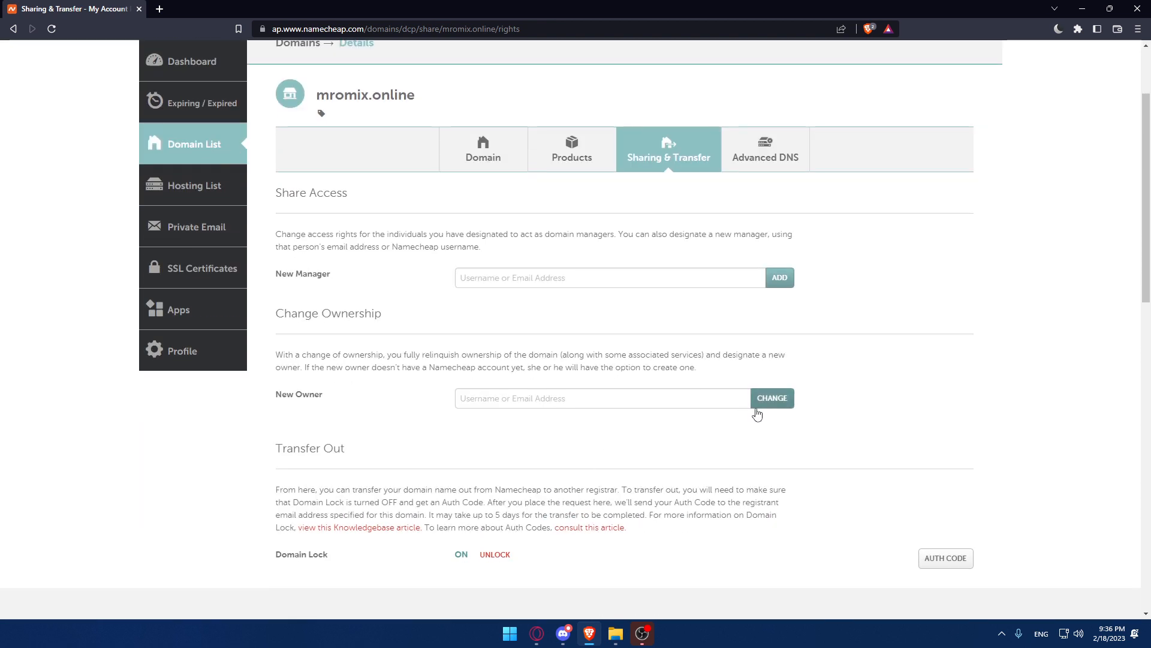
pyautogui.moveTo(784, 379)
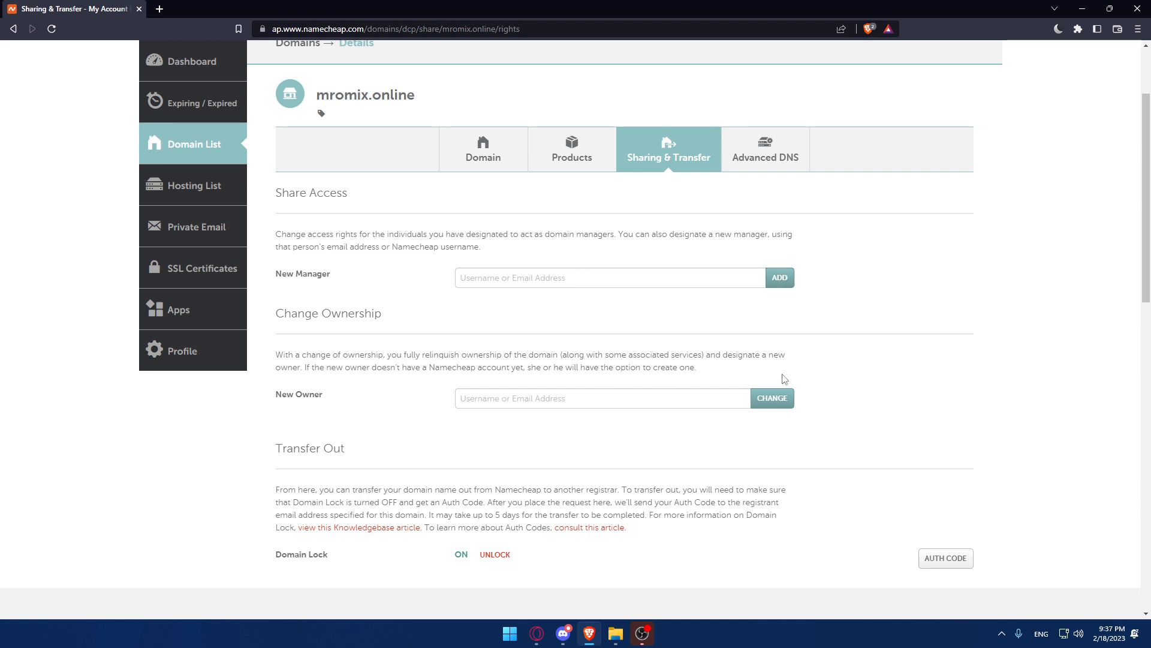
pyautogui.click(771, 398)
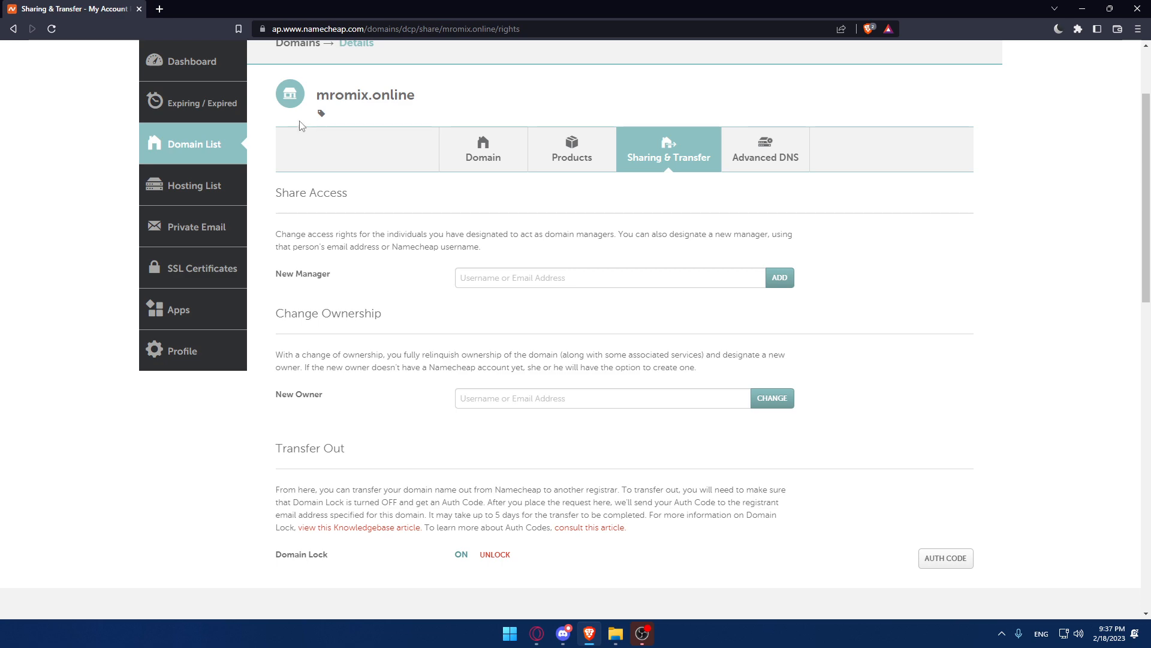
pyautogui.click(301, 9)
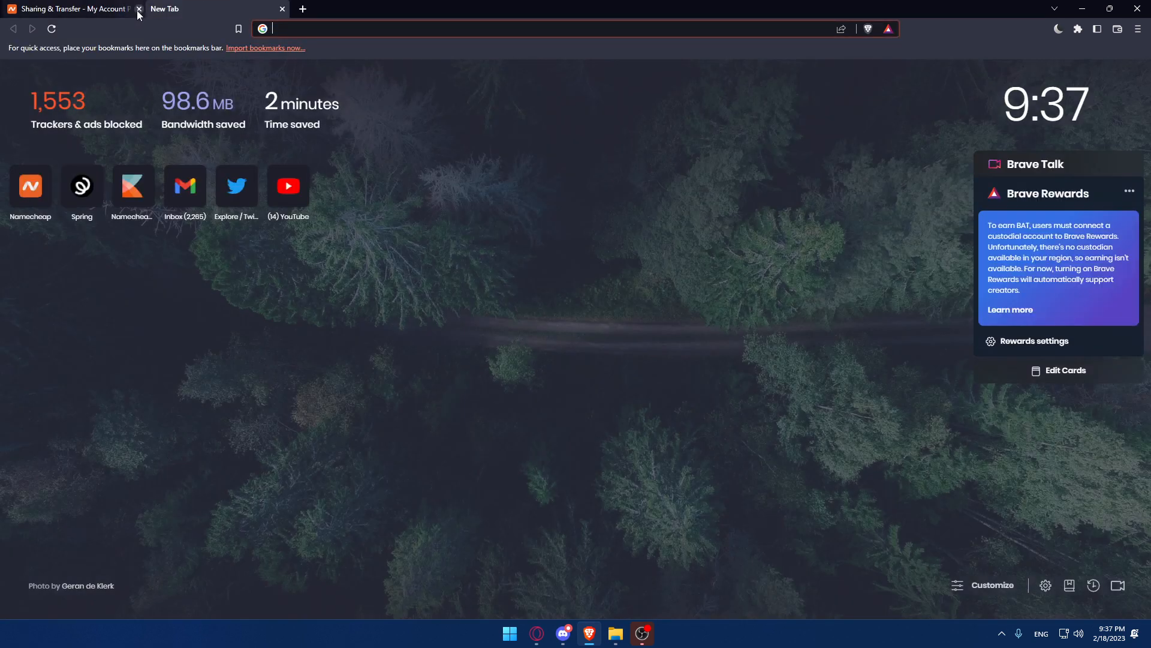
pyautogui.click(138, 14)
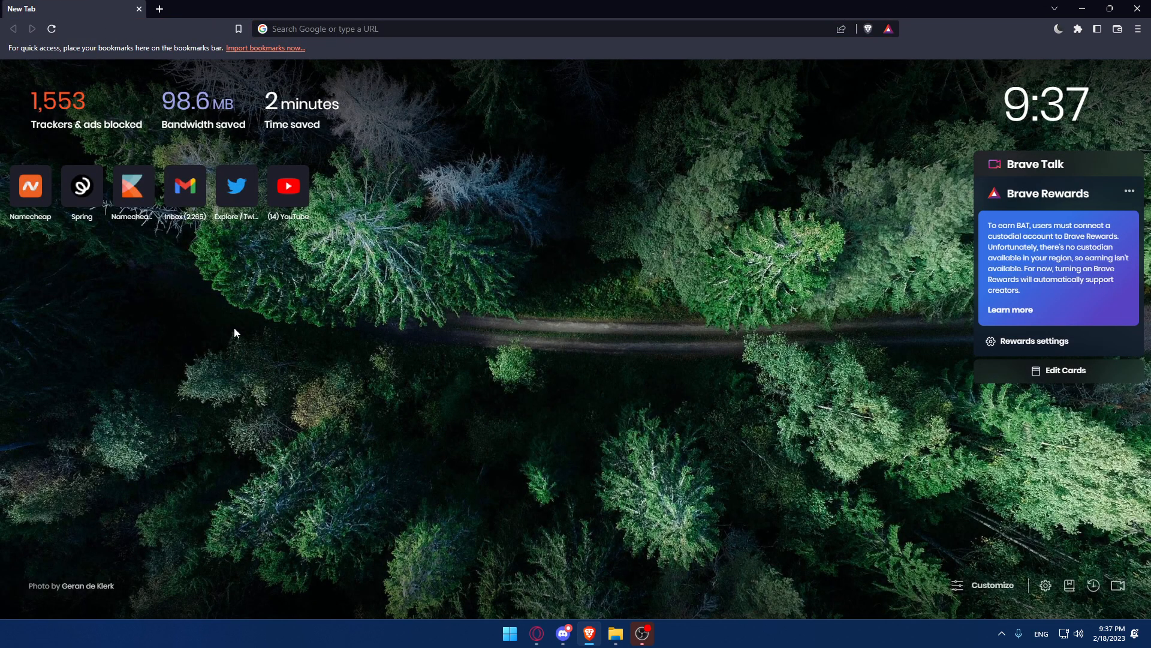